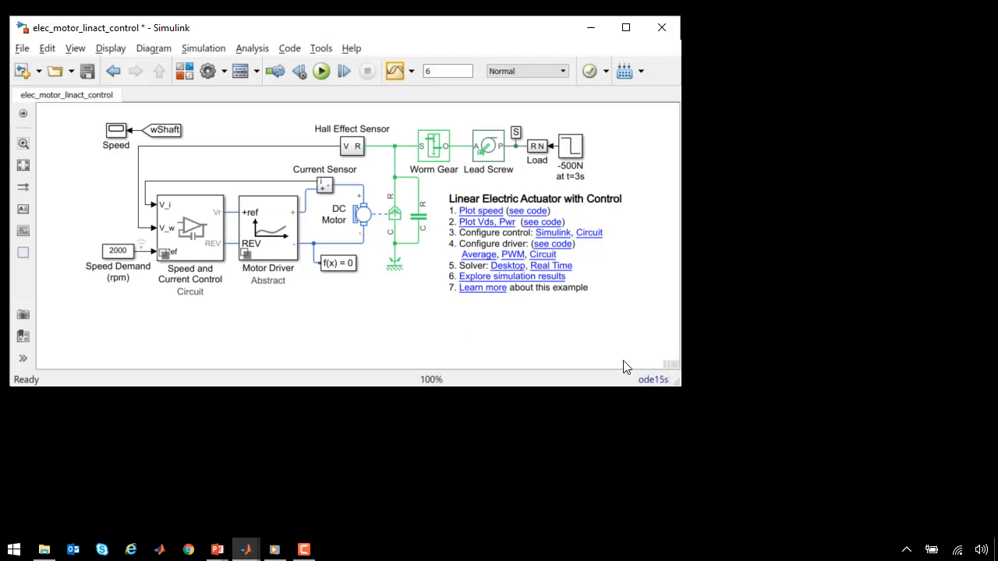
Step: Run the actuator simulation and check that sensor and shaft speed settle near 2000 rpm
click(361, 215)
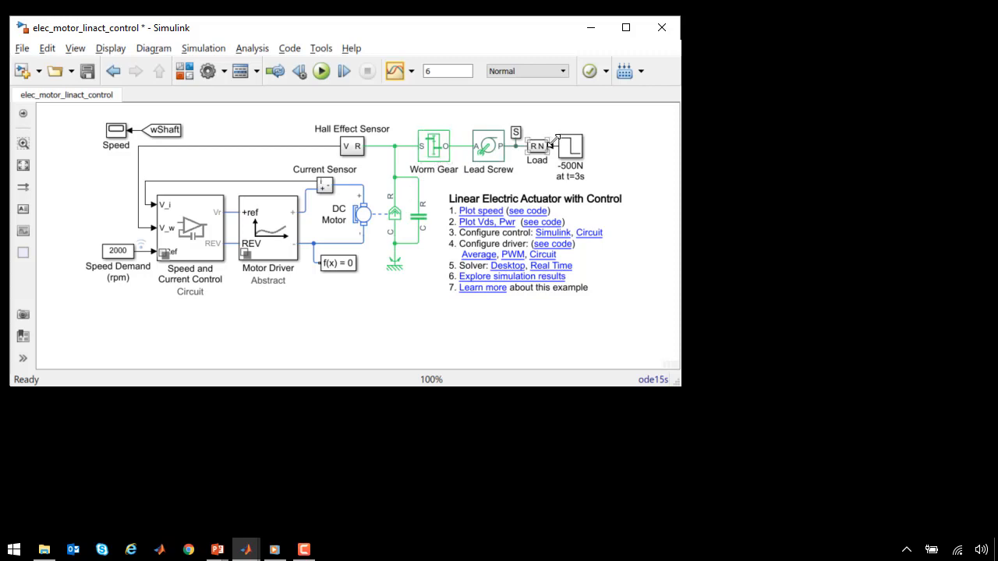
mouse_move(563, 145)
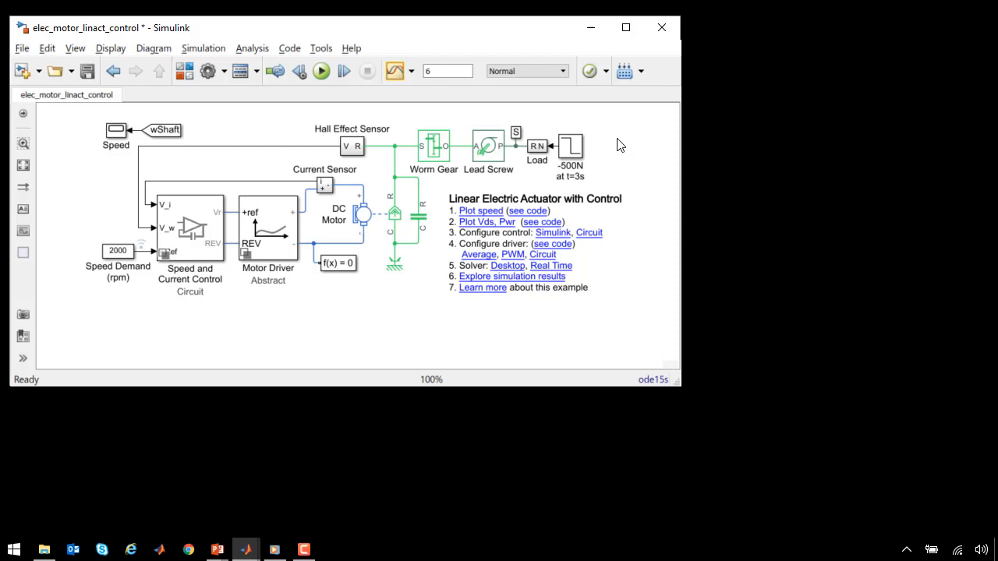
mouse_move(105, 117)
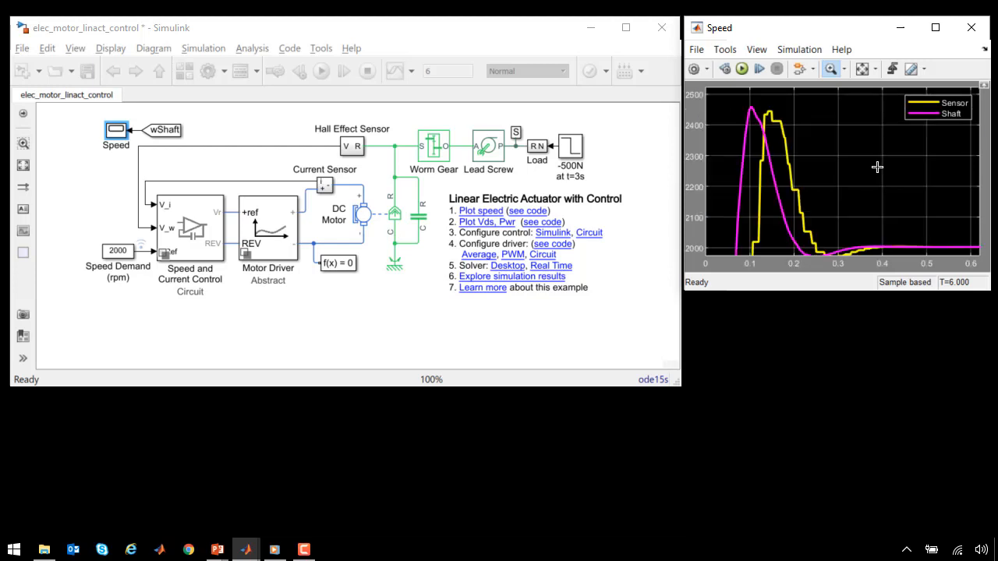
mouse_move(779, 127)
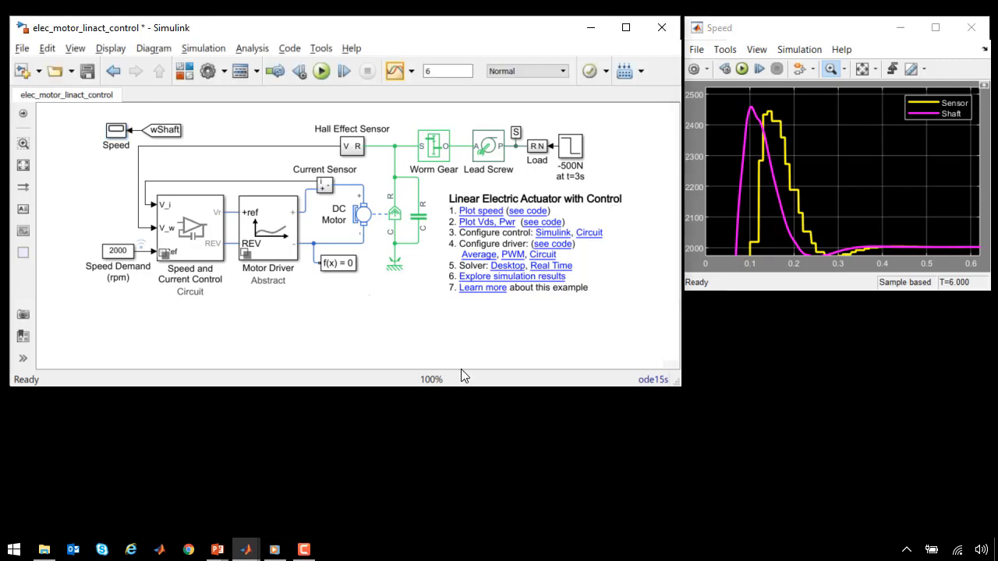
double_click(359, 214)
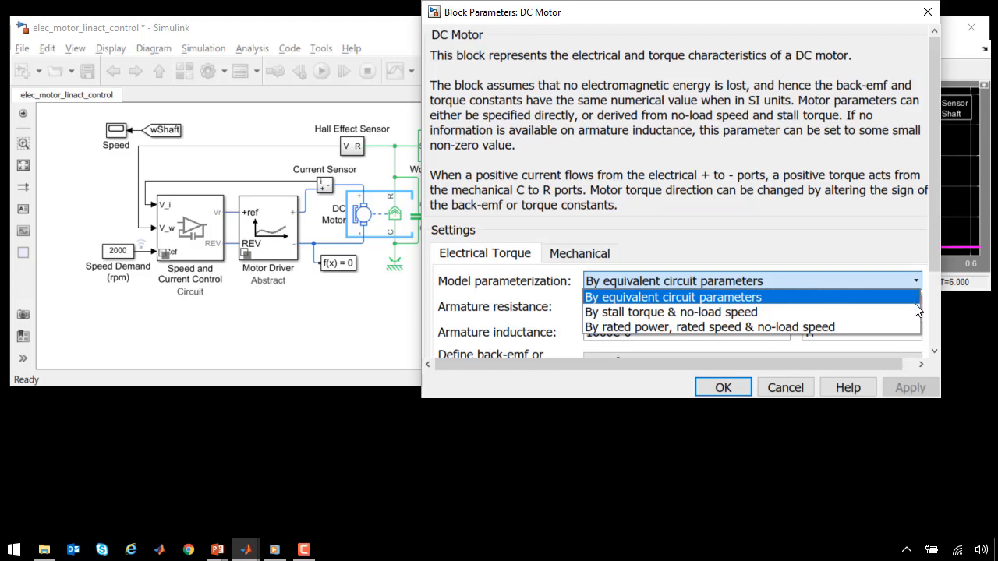
mouse_move(671, 312)
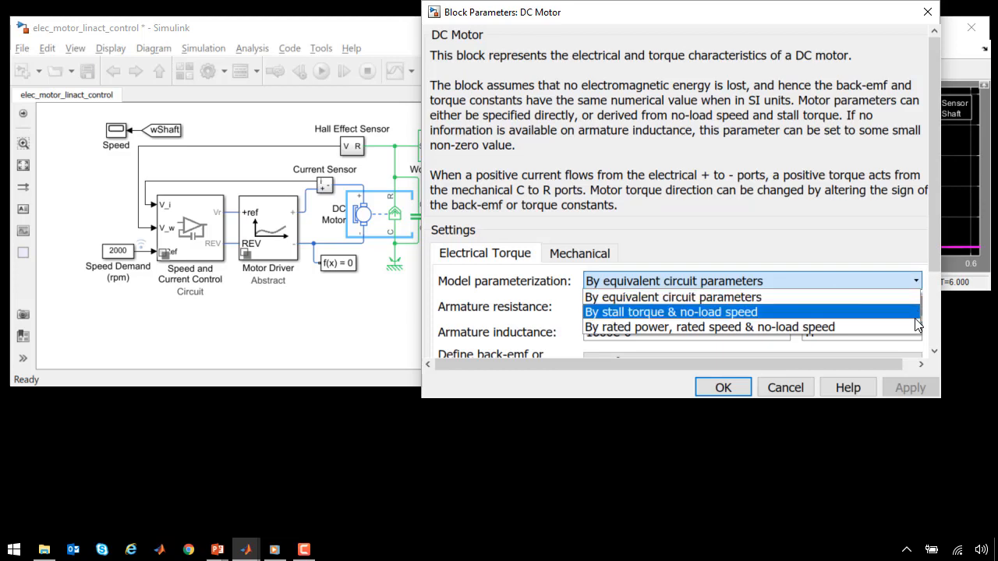
mouse_move(712, 328)
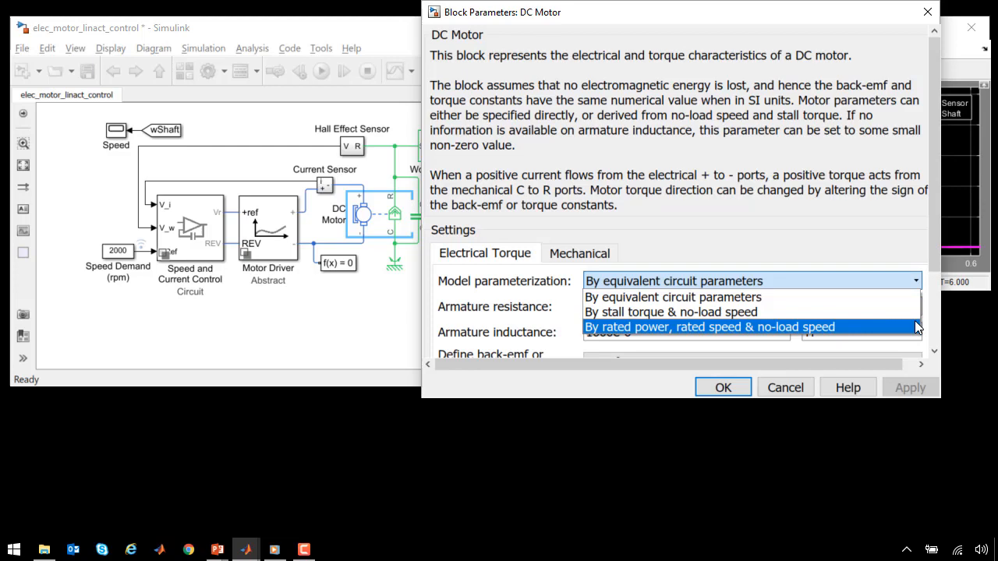
mouse_move(797, 388)
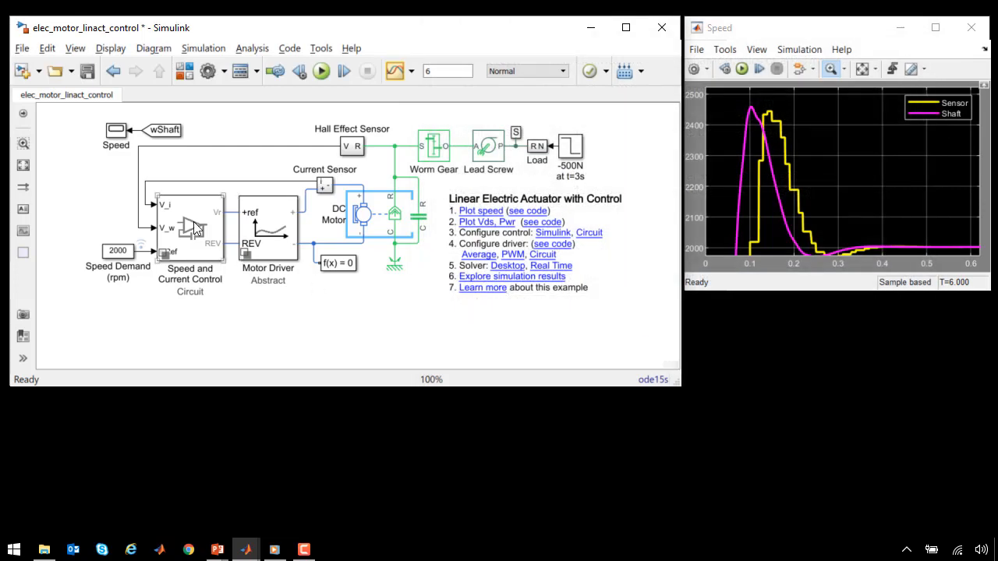
double_click(190, 226)
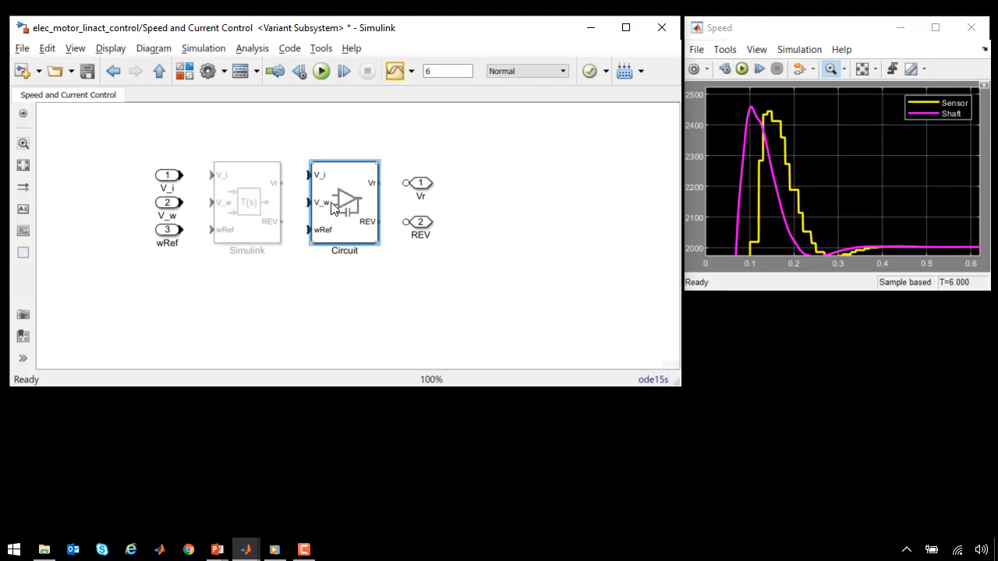
double_click(344, 202)
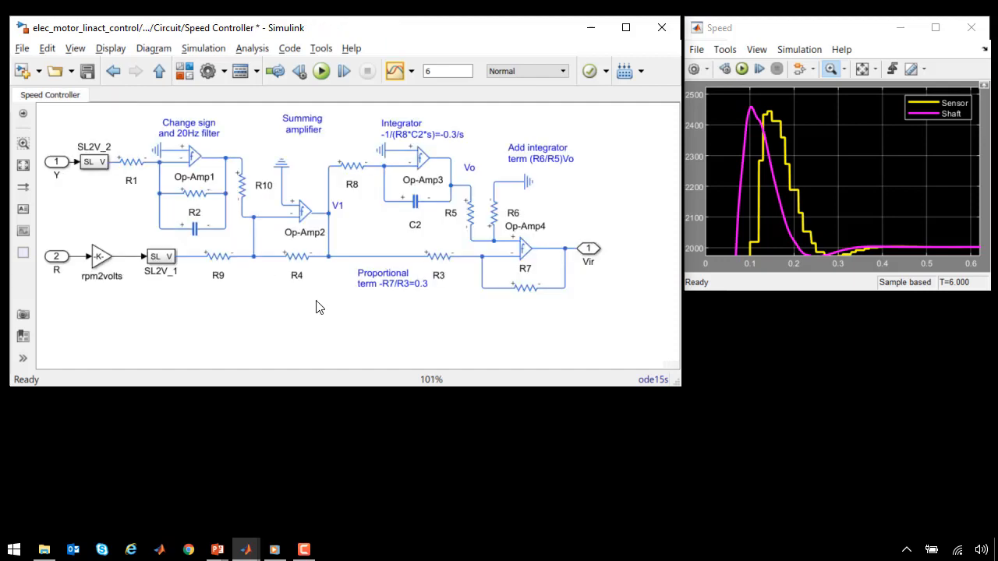
click(190, 158)
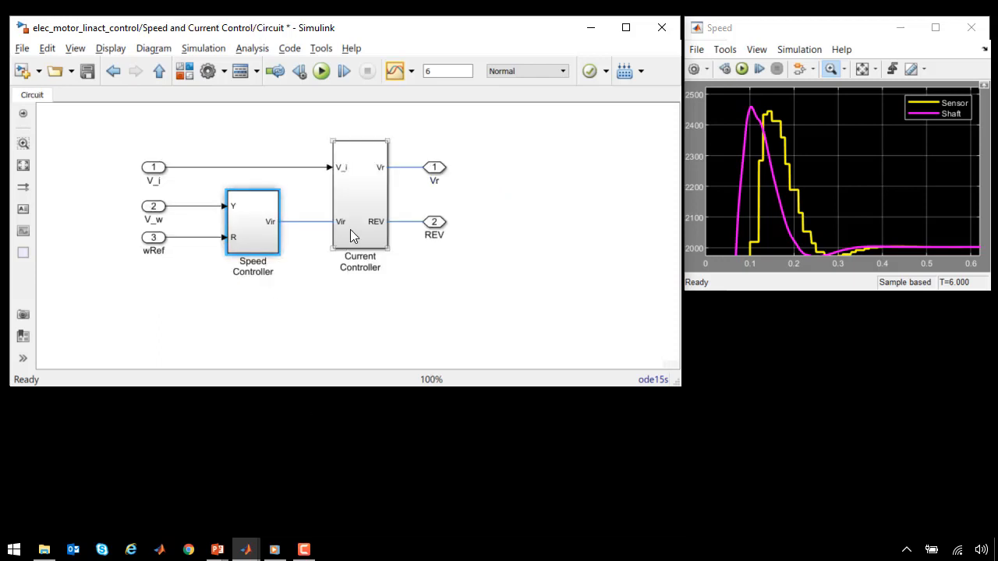
double_click(360, 195)
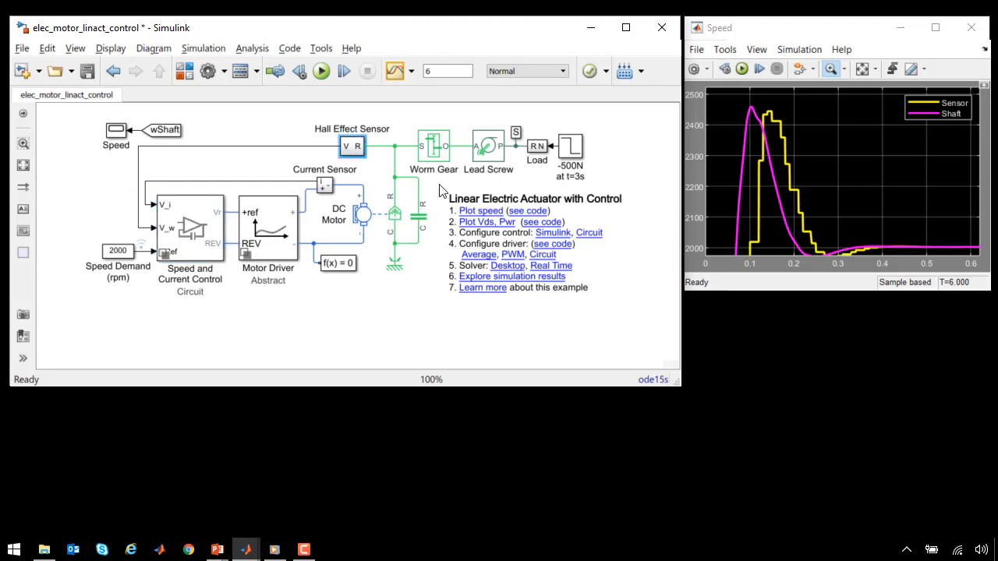
double_click(352, 147)
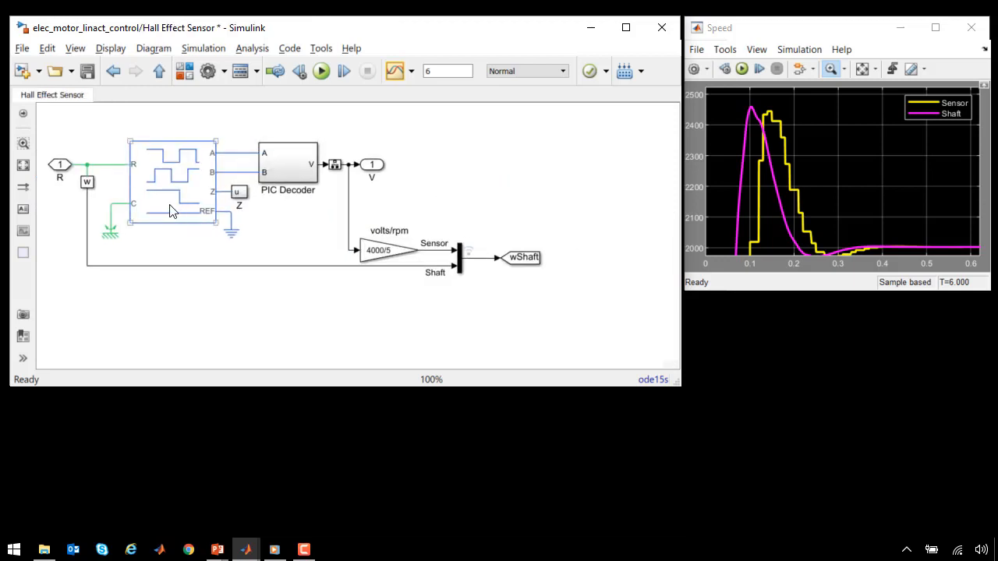
click(171, 180)
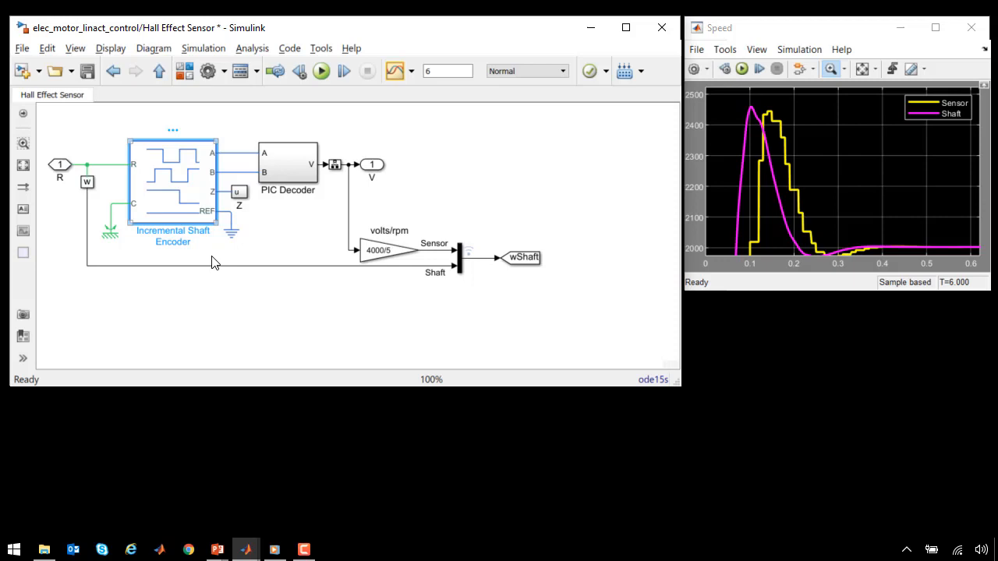
mouse_move(731, 149)
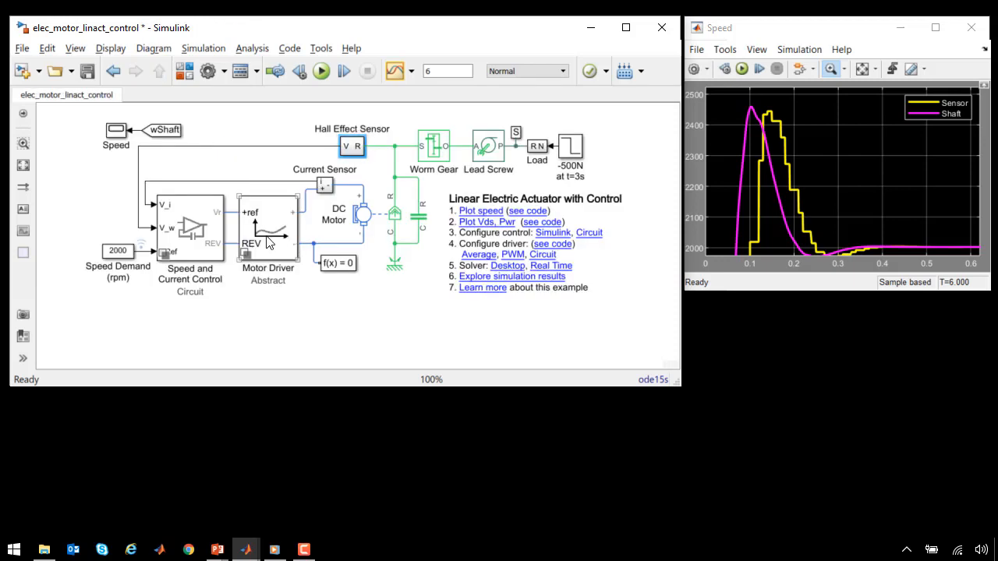
Step: Open the Motor Driver's Abstract variant showing its PWM generator, H-bridge and PWM scope
double_click(269, 226)
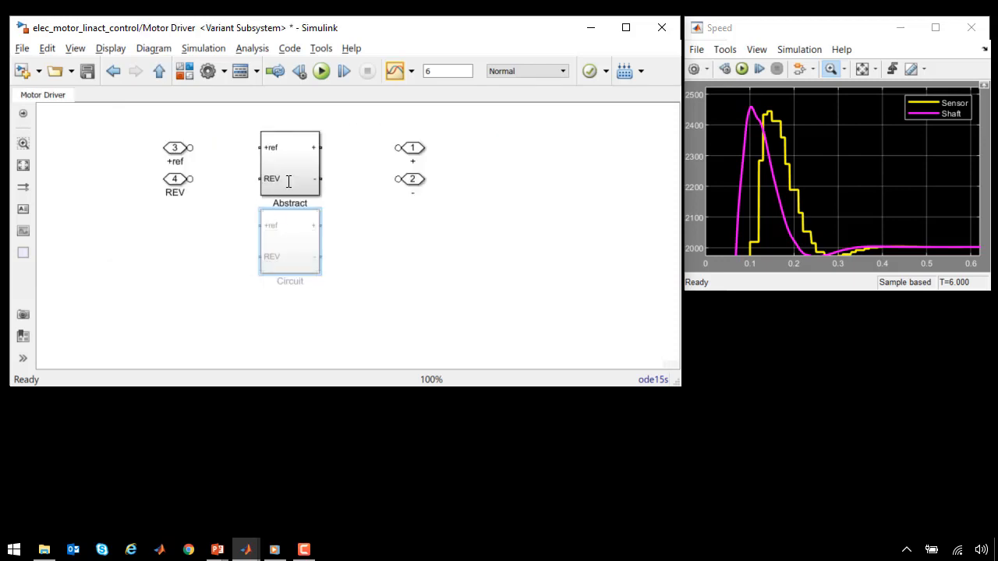
double_click(289, 159)
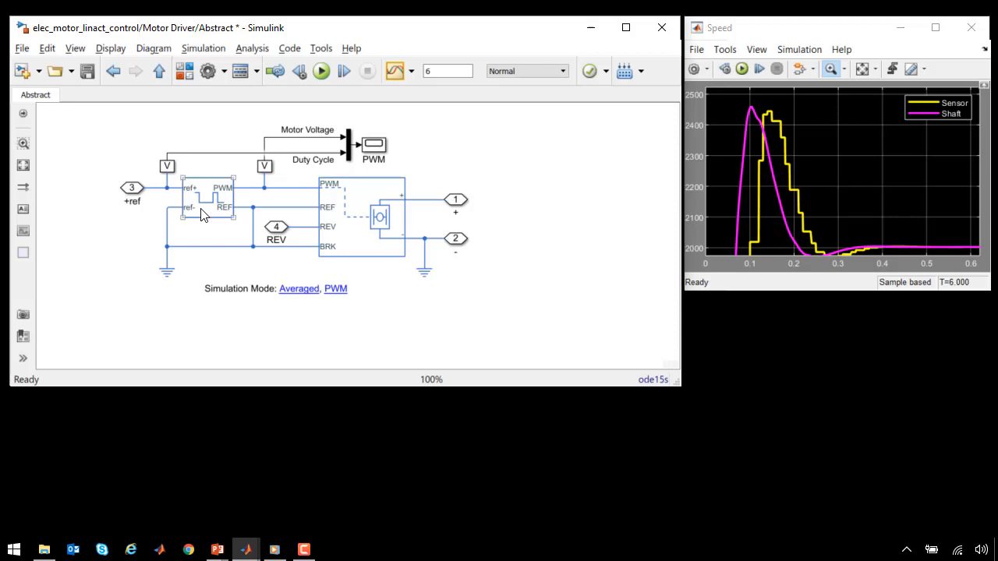
click(206, 198)
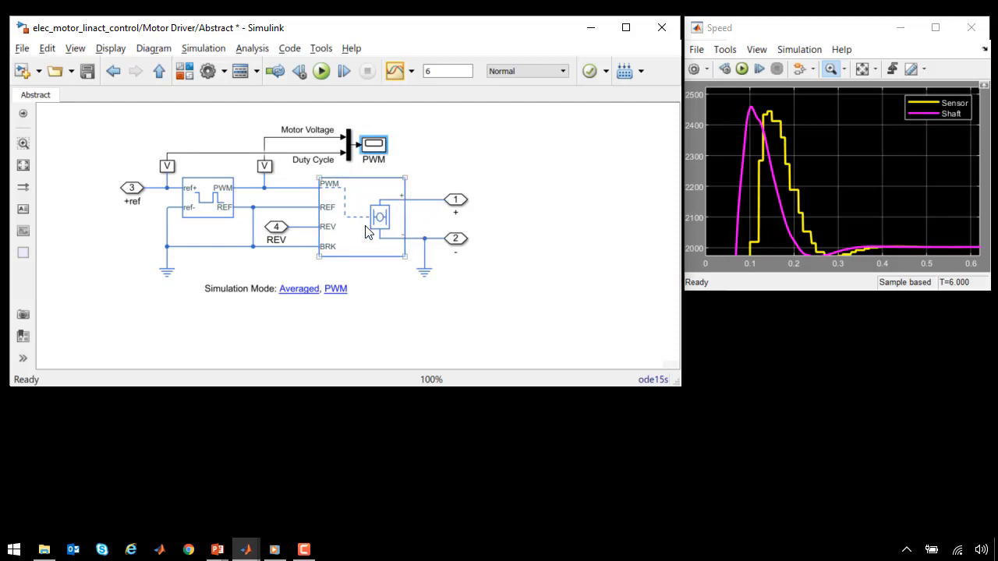
Step: Review H-Bridge parameters, simulate in PWM mode, then stop the run from the scope
double_click(378, 217)
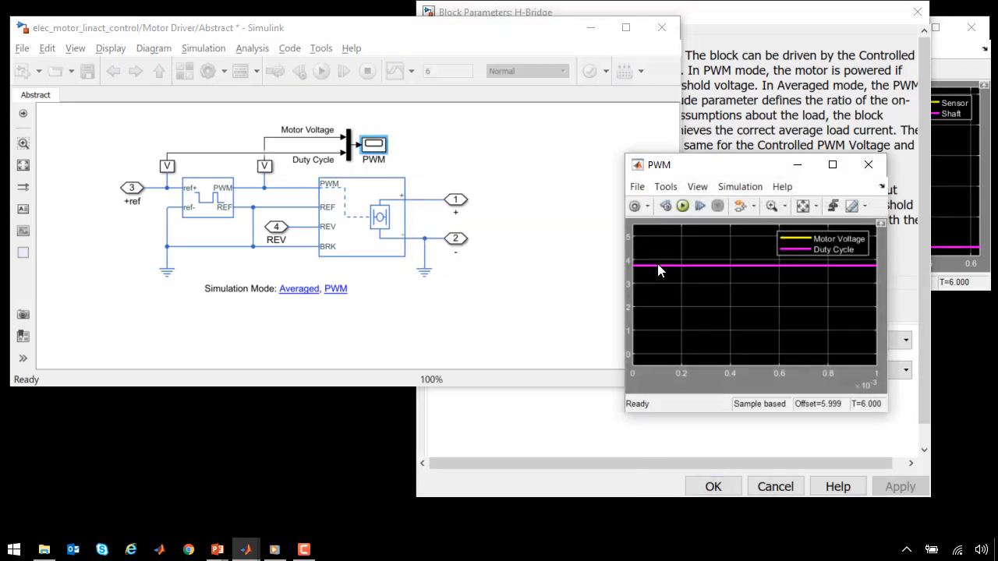
mouse_move(660, 365)
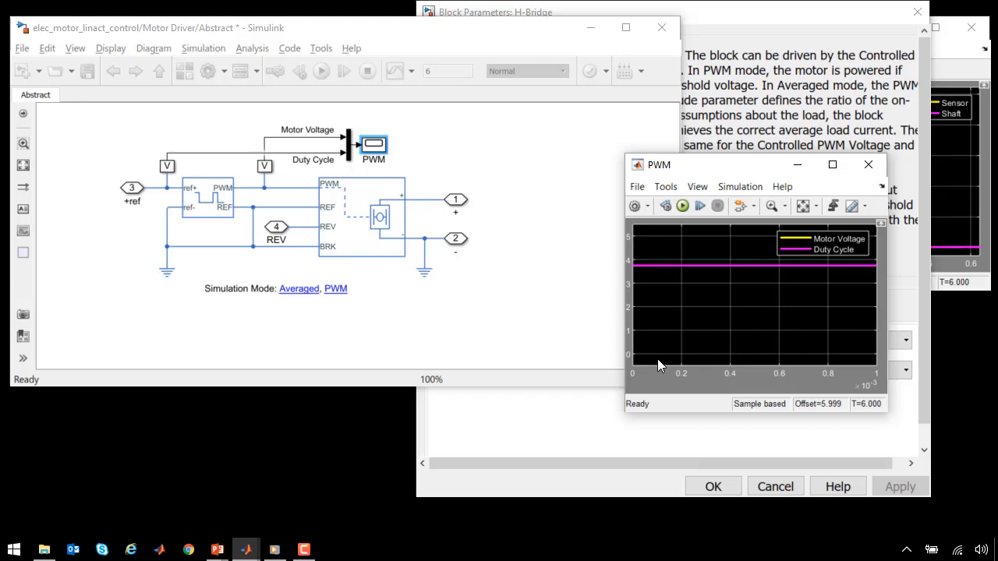
mouse_move(663, 250)
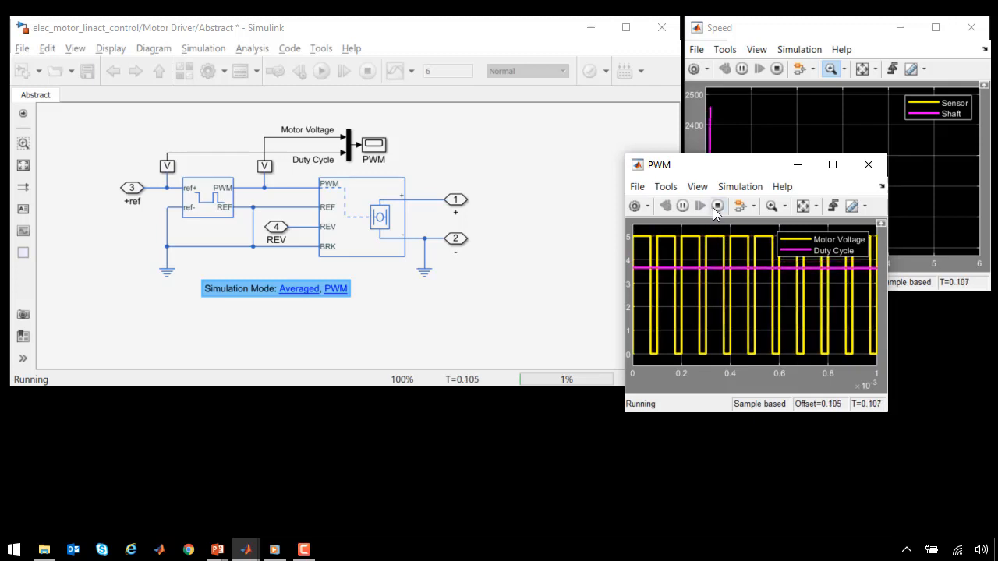
mouse_move(718, 205)
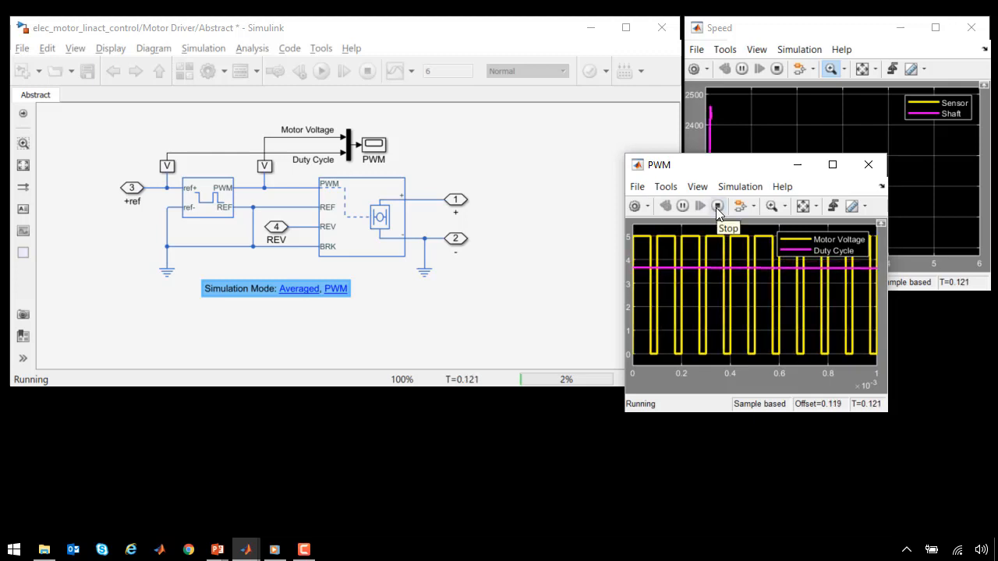
click(717, 205)
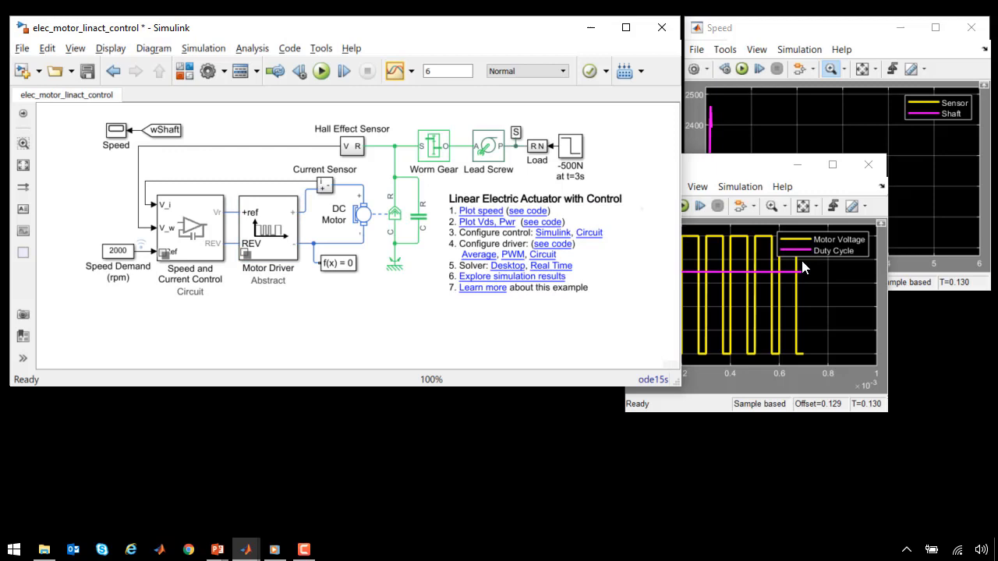
Step: Switch the Motor Driver to its Circuit variant and view the MOSFET H-bridge inside
click(535, 250)
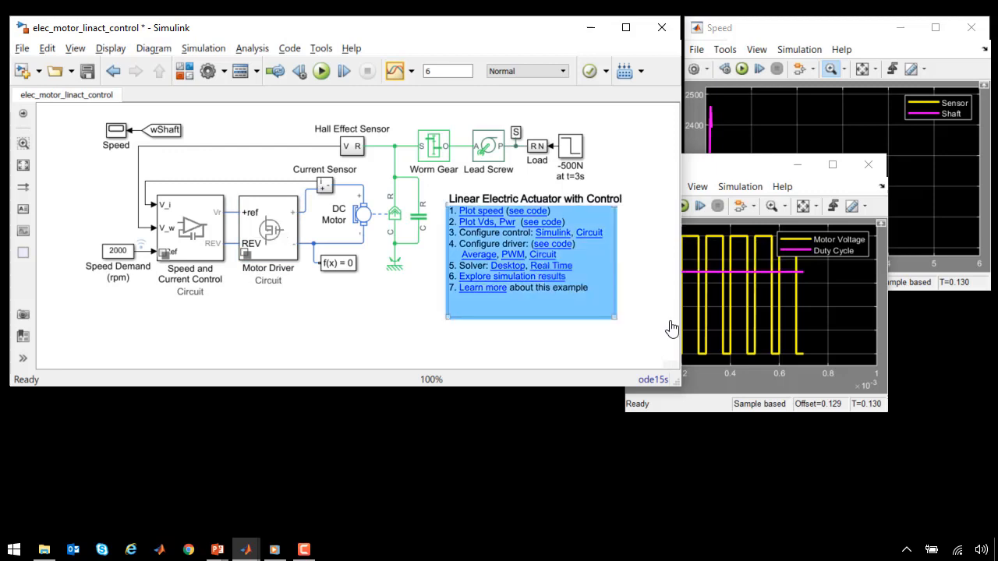
double_click(268, 226)
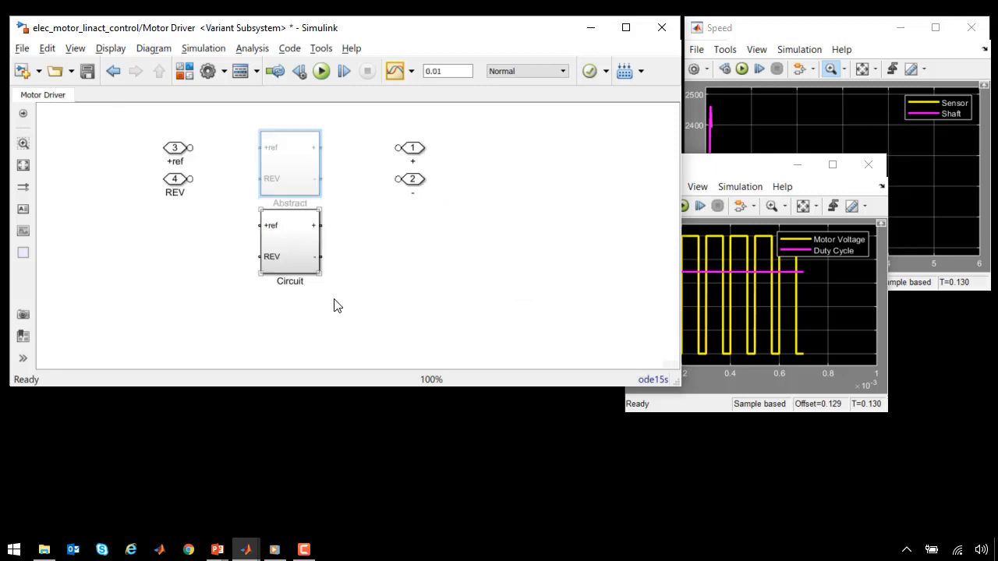
double_click(290, 242)
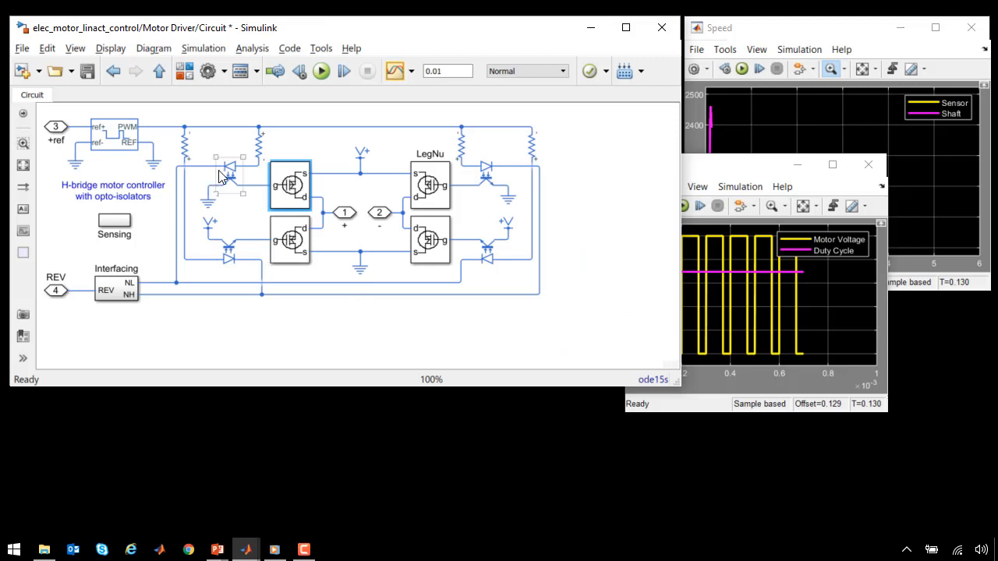
click(230, 173)
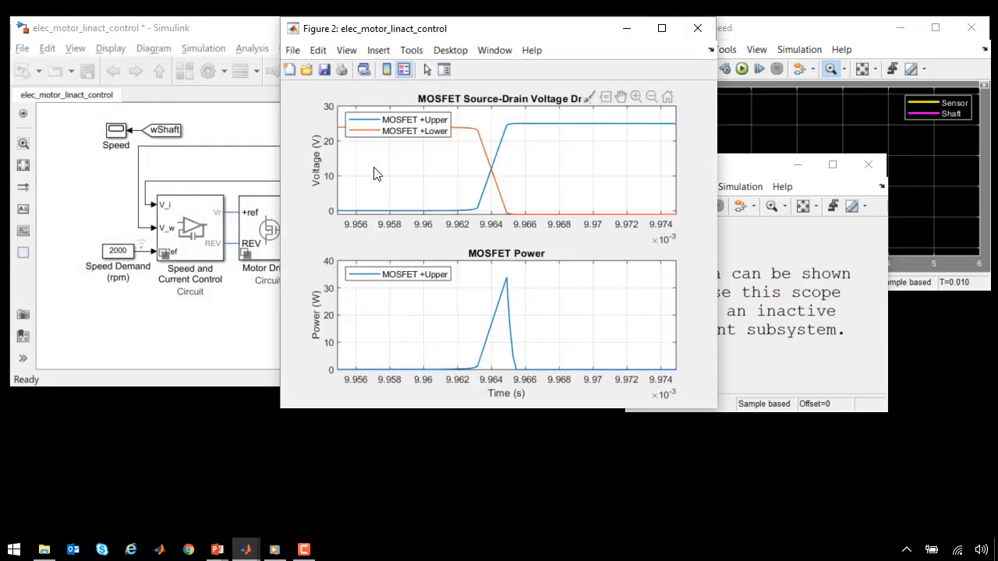
mouse_move(459, 169)
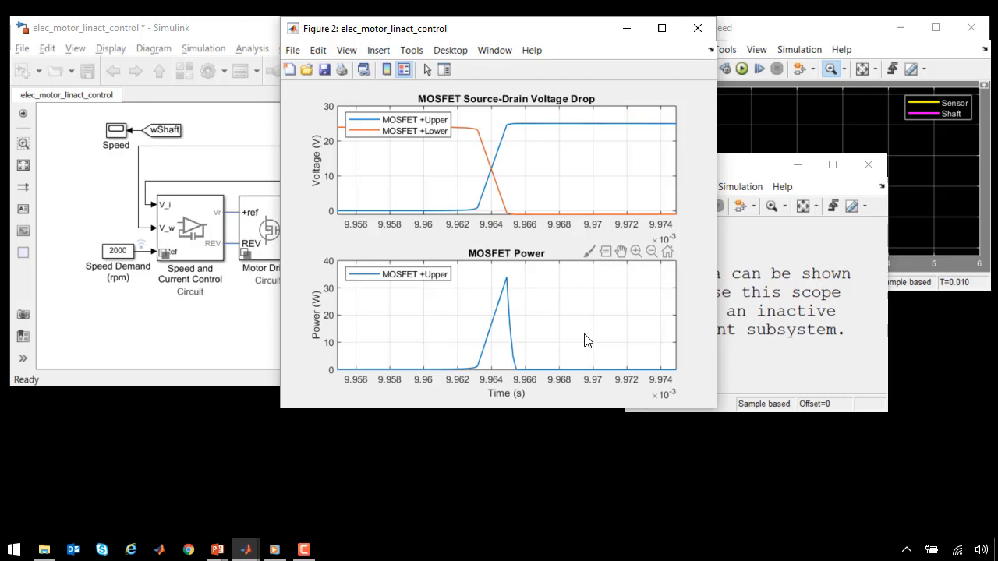
mouse_move(539, 311)
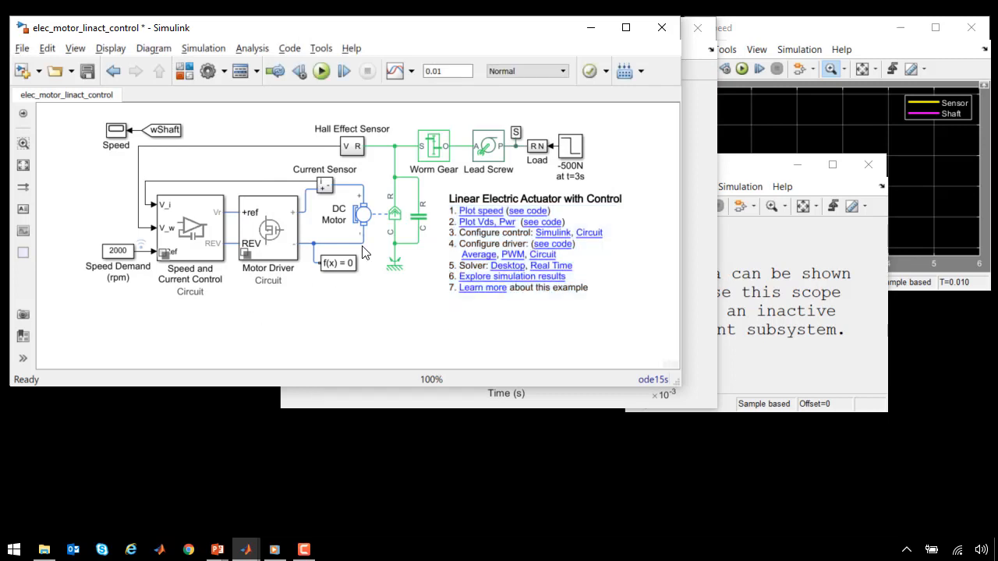
Step: Show the DC Motor's thermal port via Simscape block choices and begin a connection
right_click(358, 214)
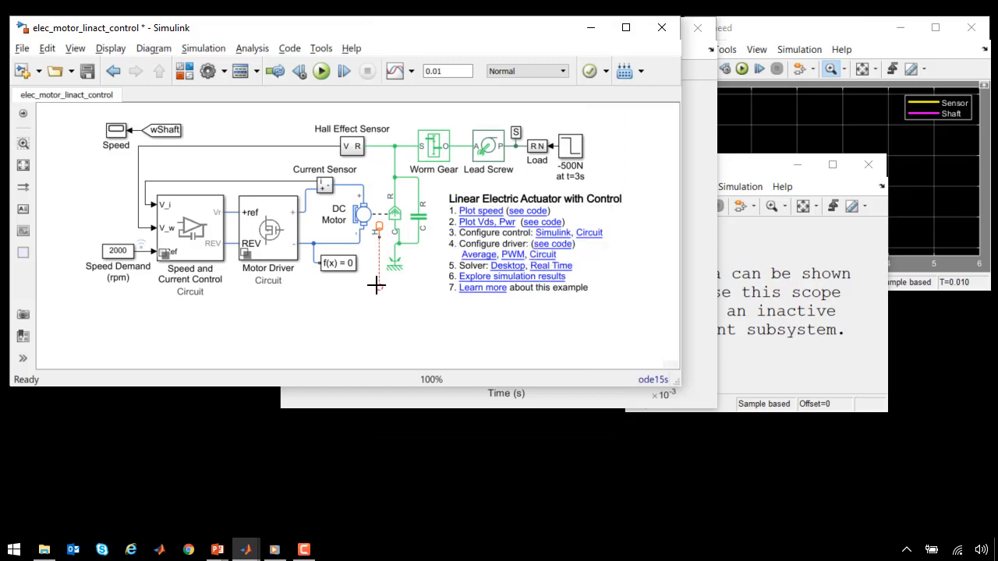
mouse_move(476, 365)
text(Heat tra)
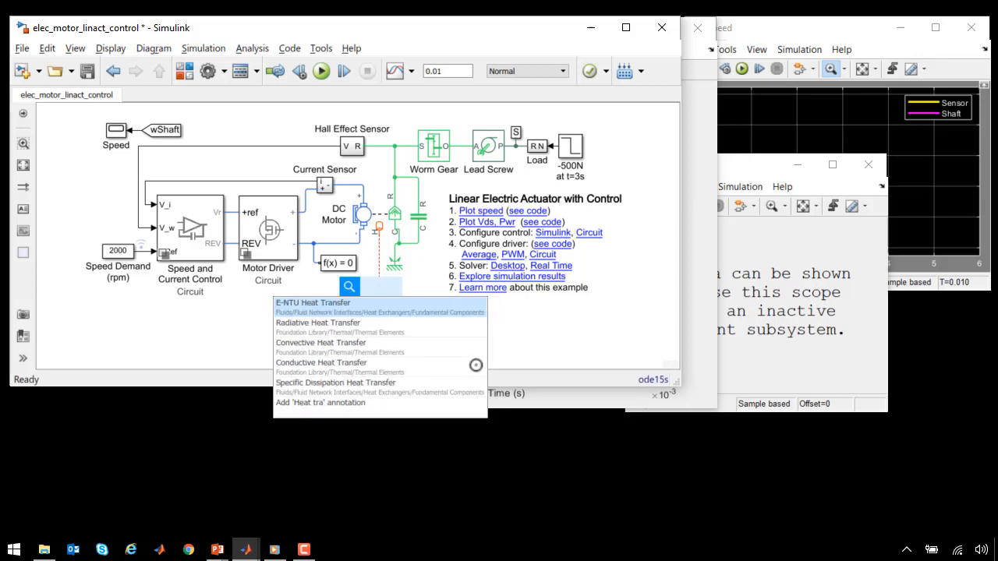
Step: Quick-insert a heat transfer block and connect it to the motor's thermal port
click(320, 342)
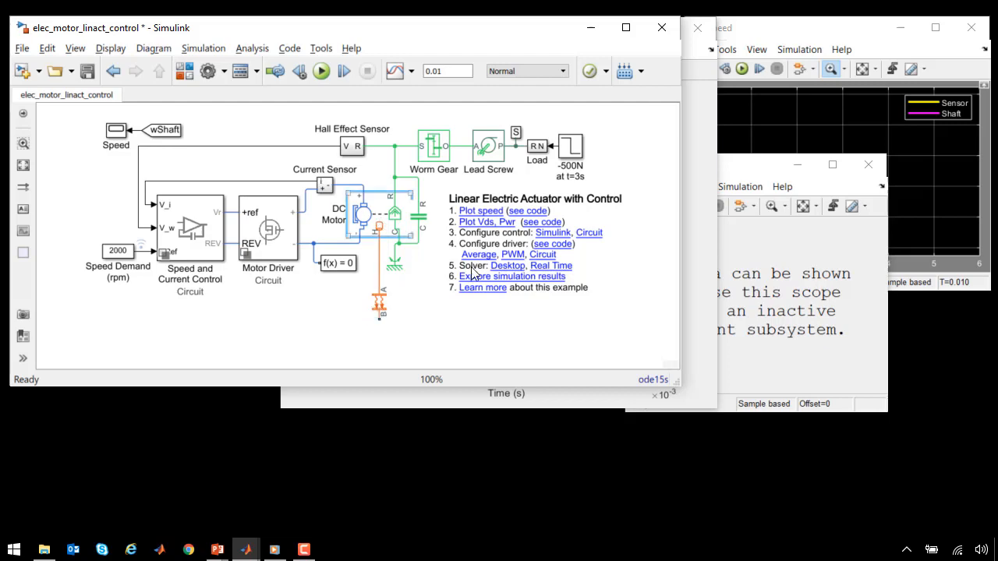
Step: Review the DC Motor's Temperature Dependence and Thermal Port settings, then open HEV_SeriesParallel
double_click(366, 214)
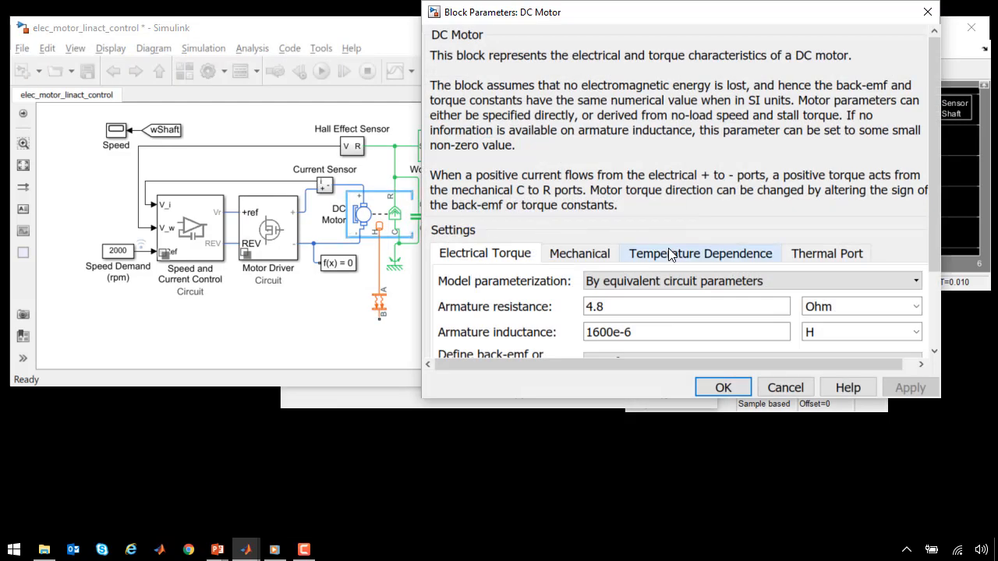
click(700, 253)
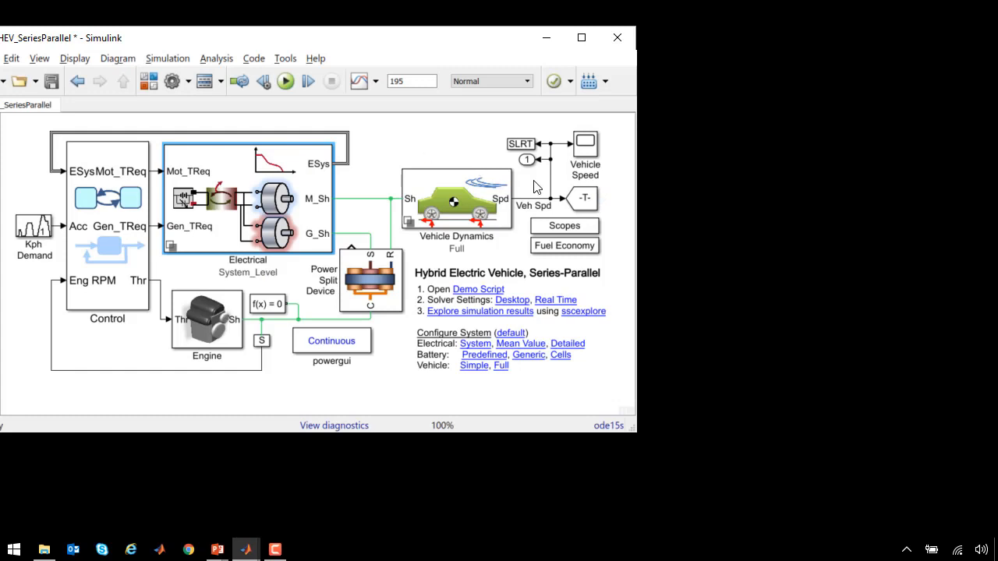
Step: Browse Electrical > System Level, check the Servomotor torque-speed parameters, then enter Battery
double_click(248, 199)
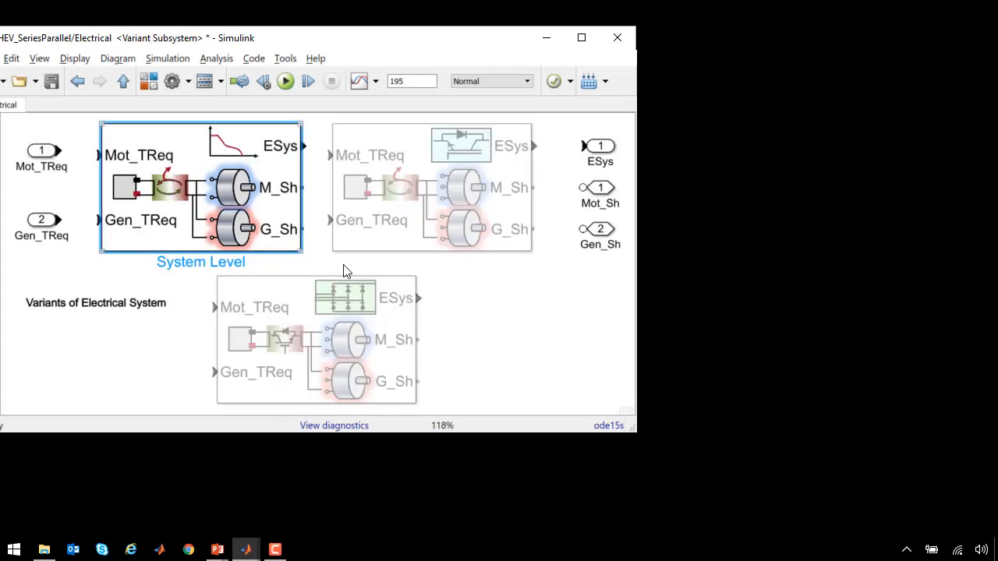
double_click(200, 187)
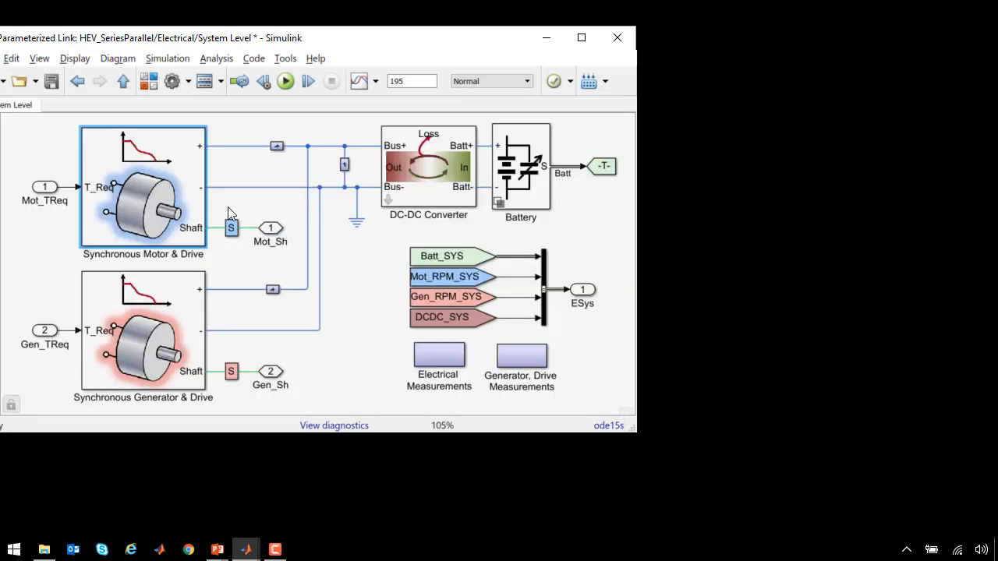
mouse_move(378, 233)
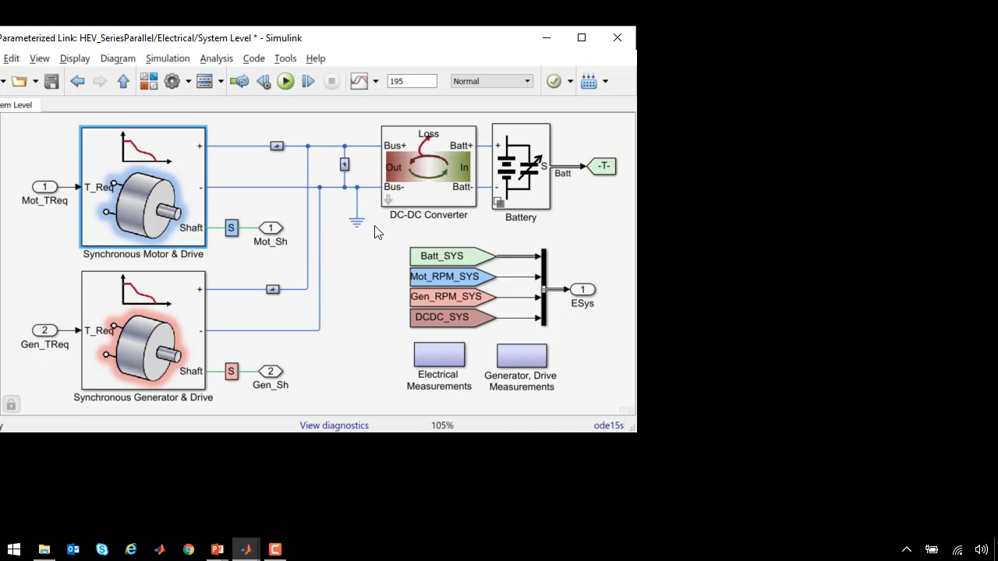
mouse_move(172, 210)
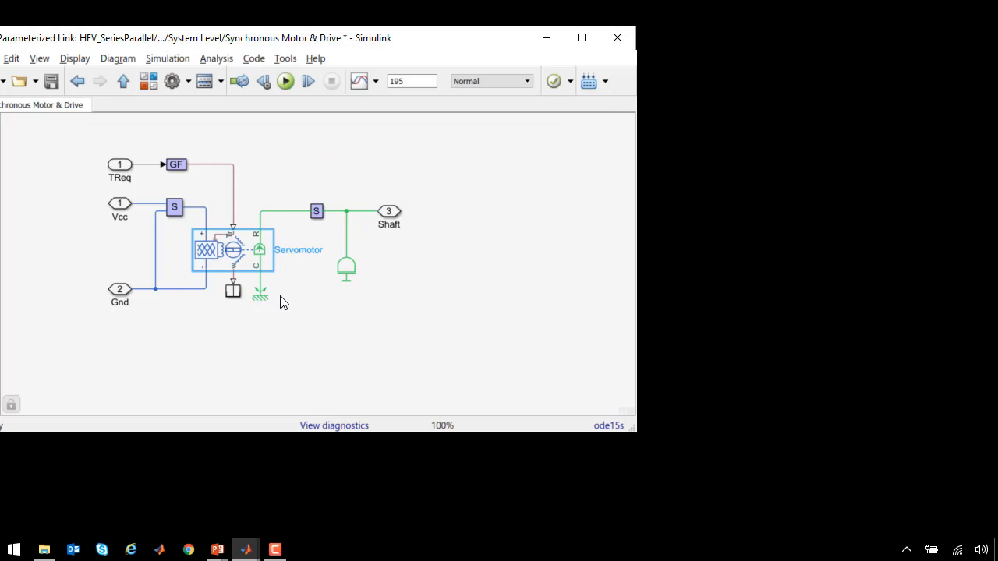
double_click(233, 249)
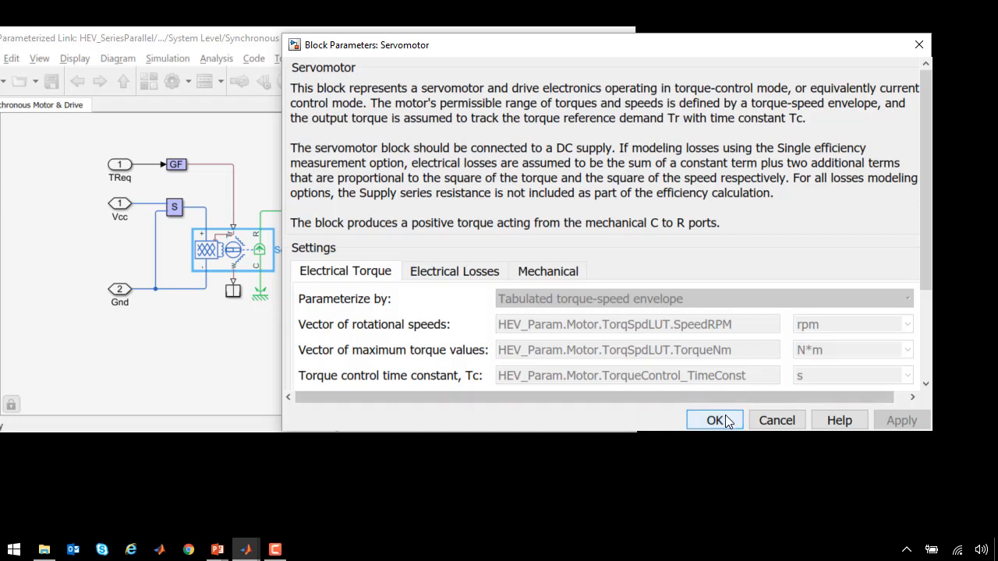
click(714, 421)
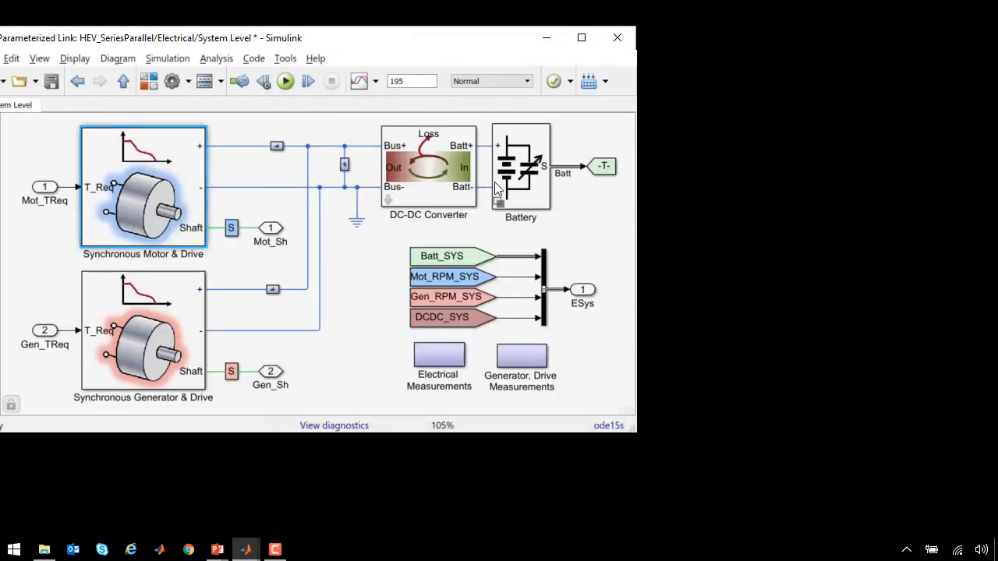
double_click(521, 167)
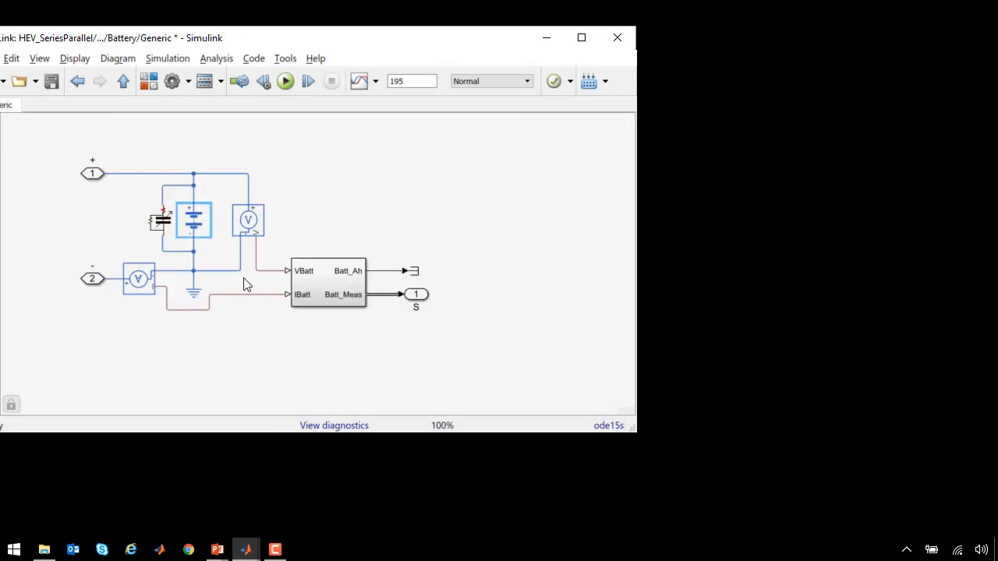
Step: Open the Lossy Ultracapacitor parameters and its Simscape source code, then return to top level
double_click(193, 221)
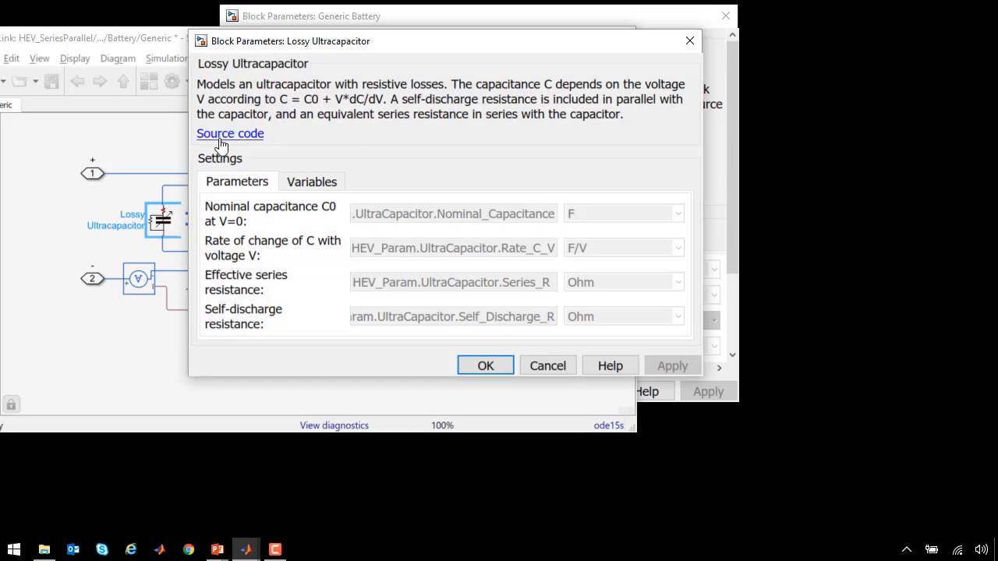
click(230, 134)
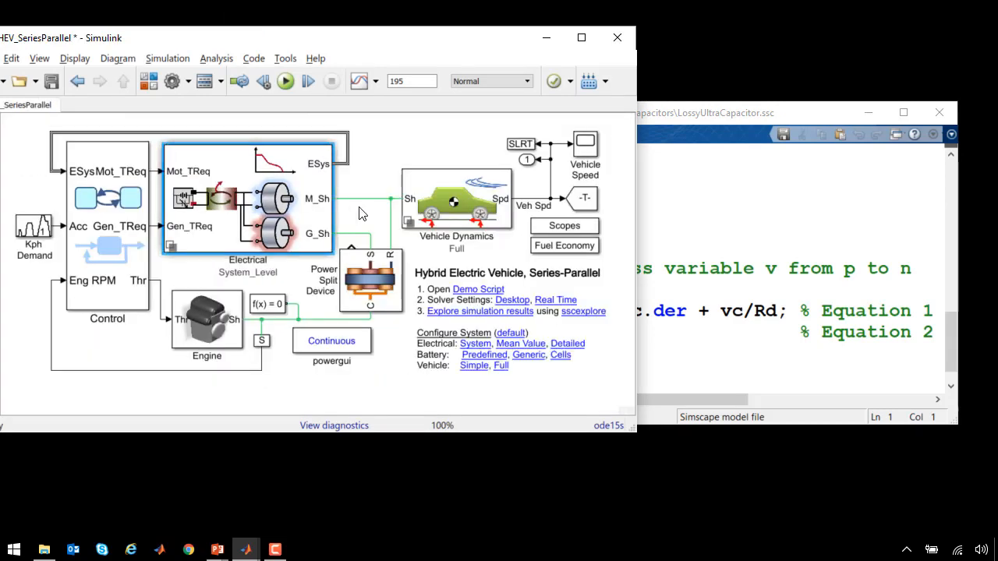
Step: Inspect the Full vehicle dynamics variant with tires, rear differential, body and brake torque
double_click(456, 199)
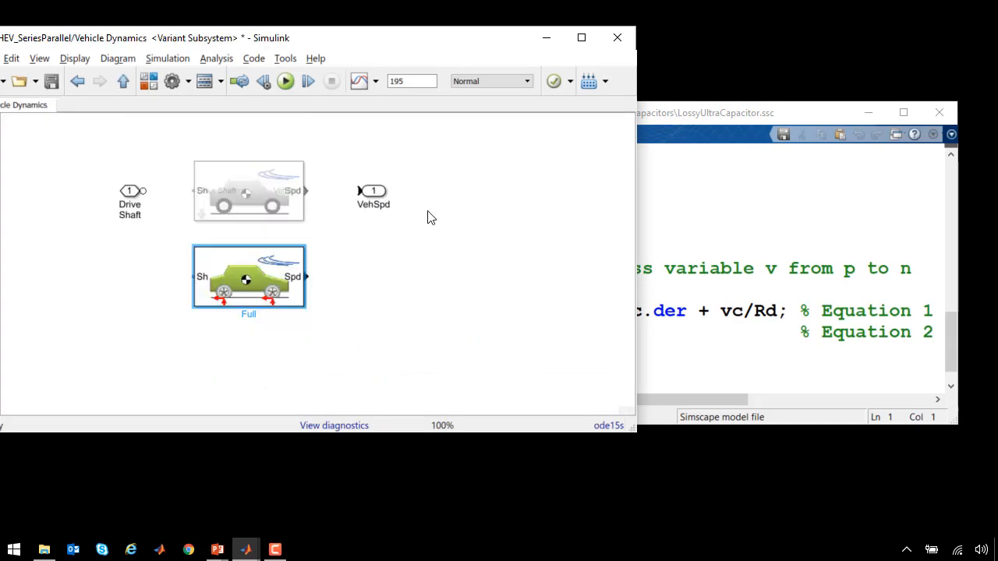
double_click(248, 276)
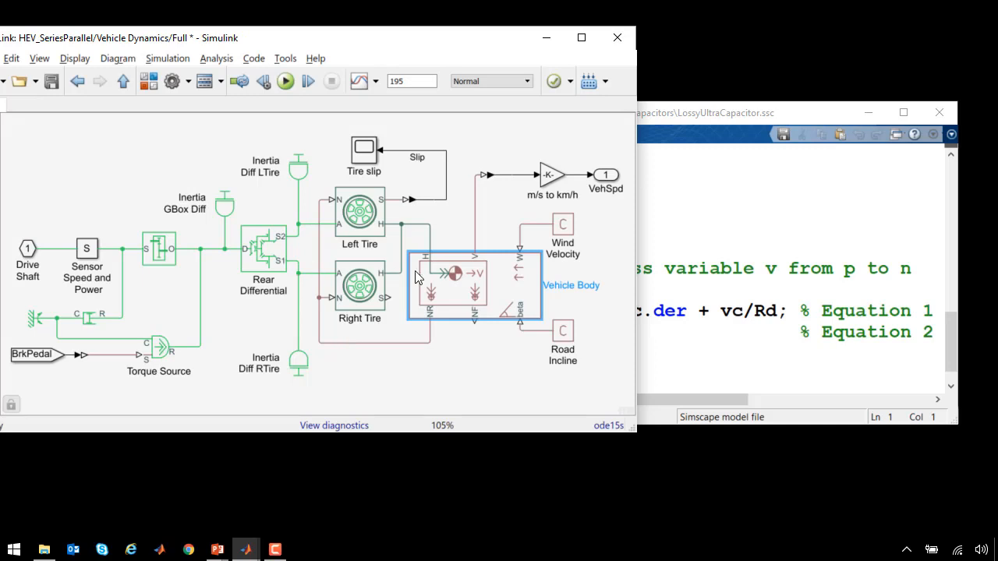
mouse_move(269, 271)
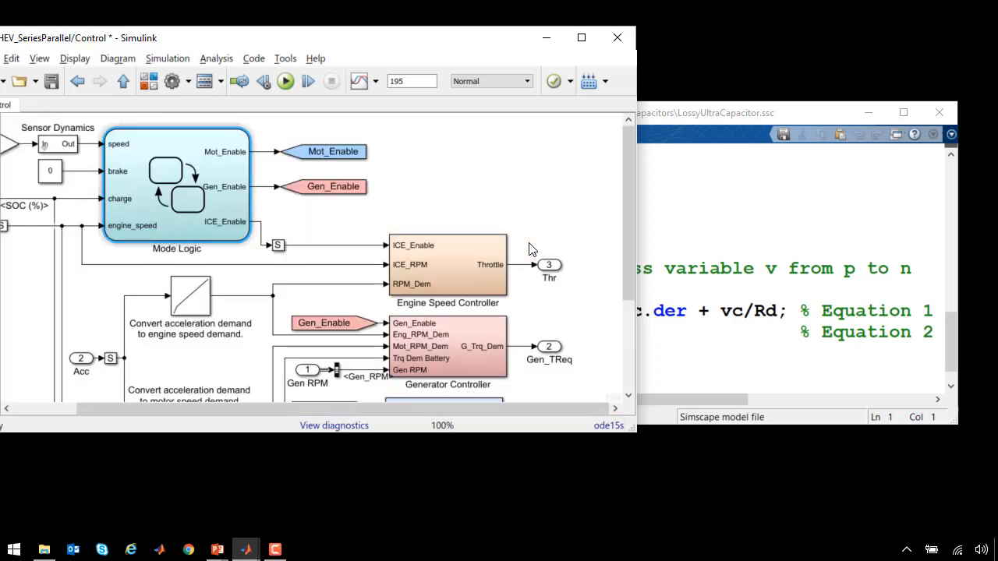
Step: Scroll through the Control subsystem before running the simulation to 195 s
scroll(down, 3)
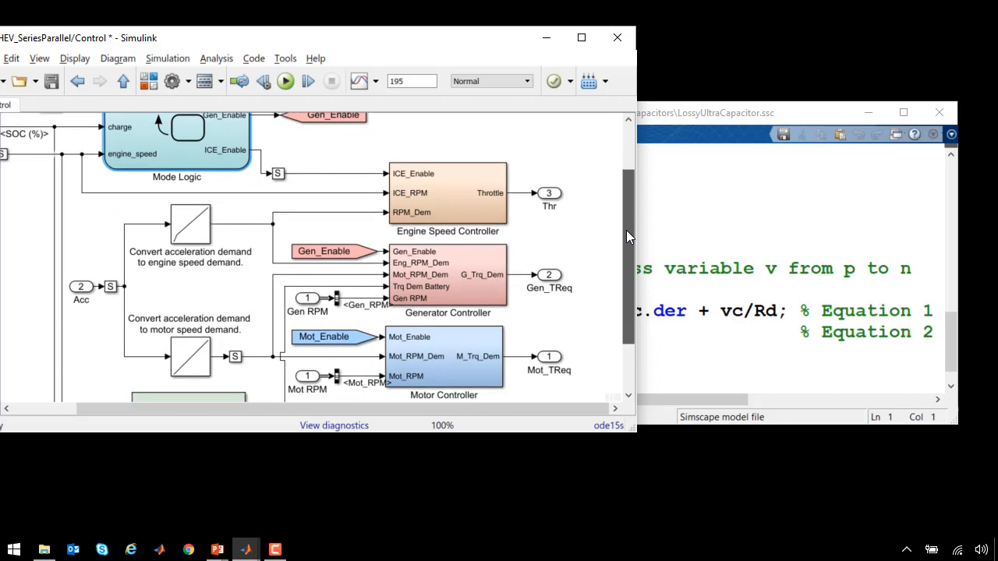
scroll(down, 3)
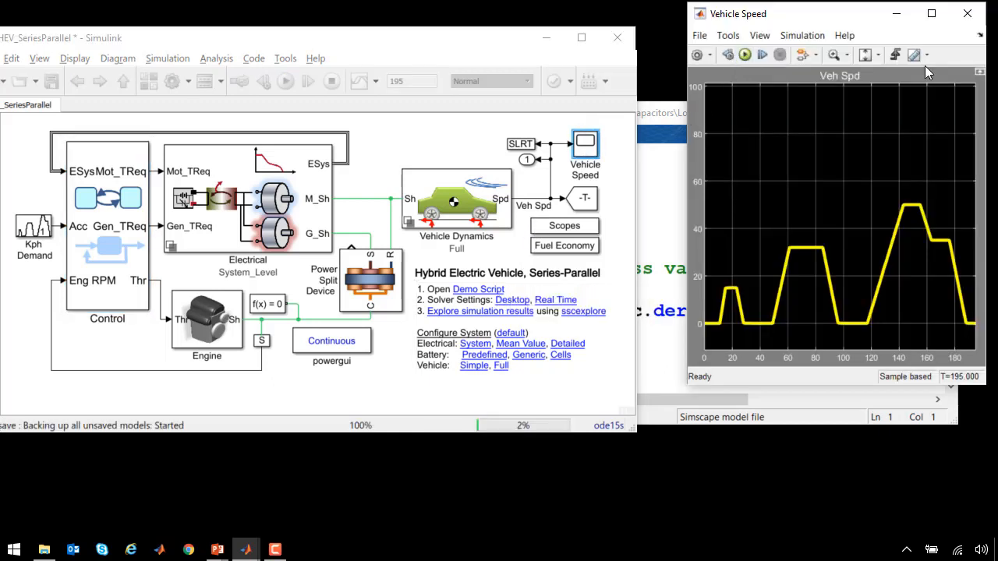
Step: Open the Scopes block in the top-level HEV model
click(286, 81)
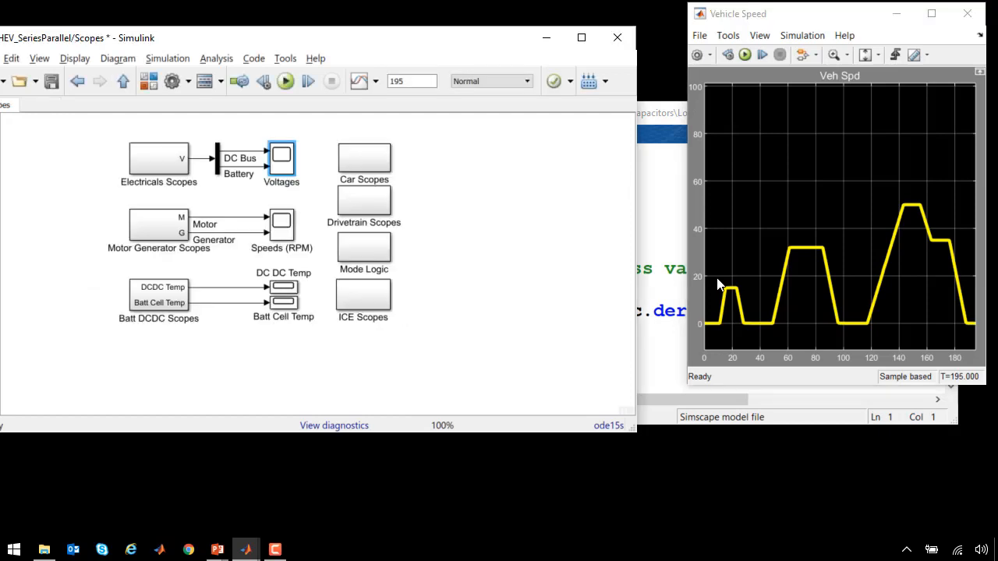
Step: View a temperature scope and the Voltages scope, then launch sscexplore
click(283, 286)
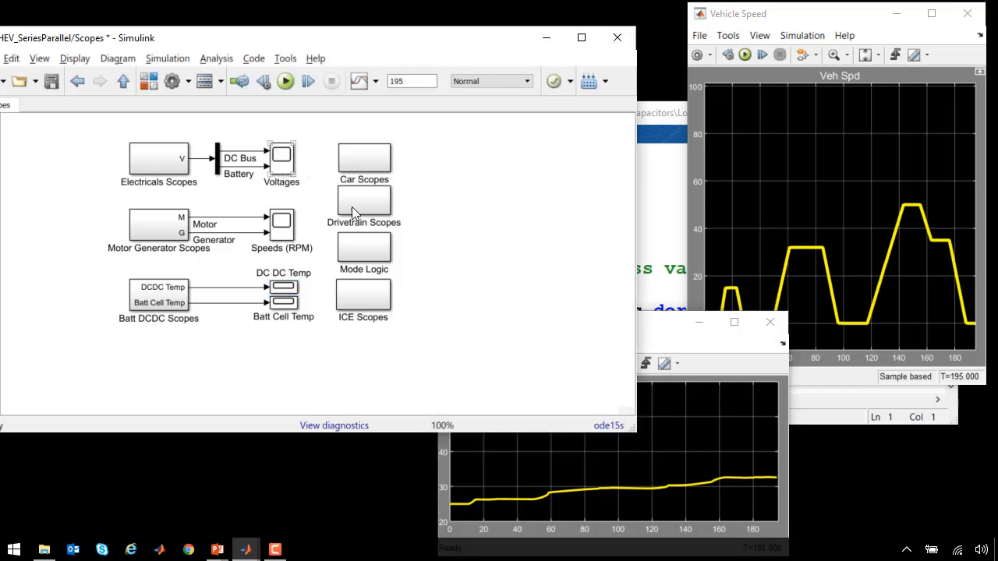
double_click(281, 156)
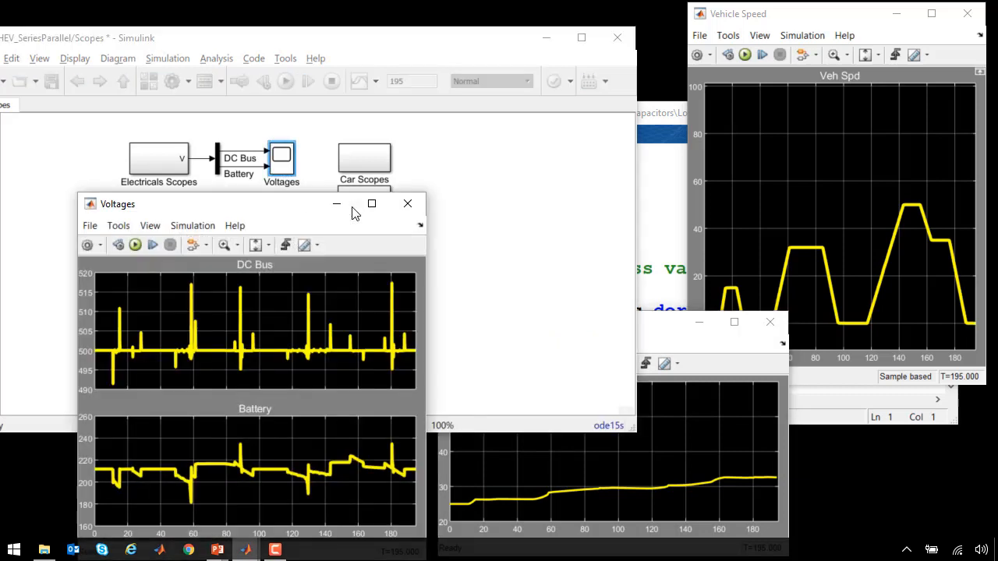
click(407, 204)
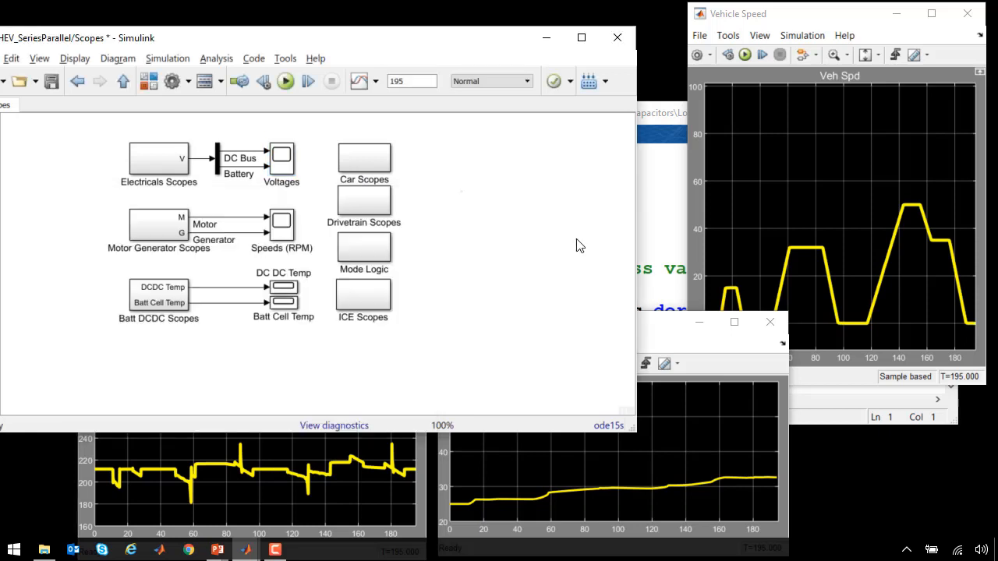
click(122, 81)
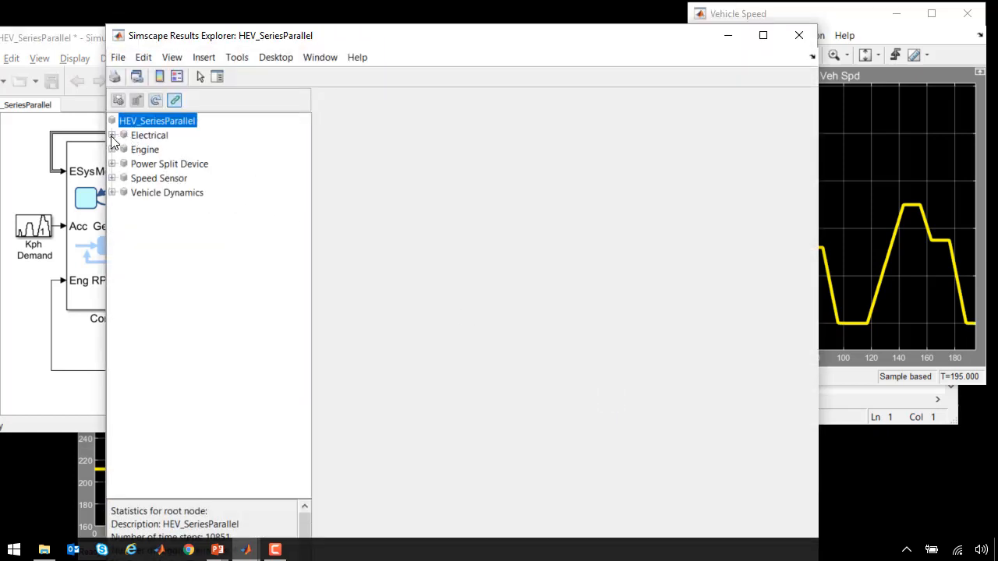
Step: Expand Electrical > System Level > Synchronous Generator & Drive and plot Servomotor results
click(113, 135)
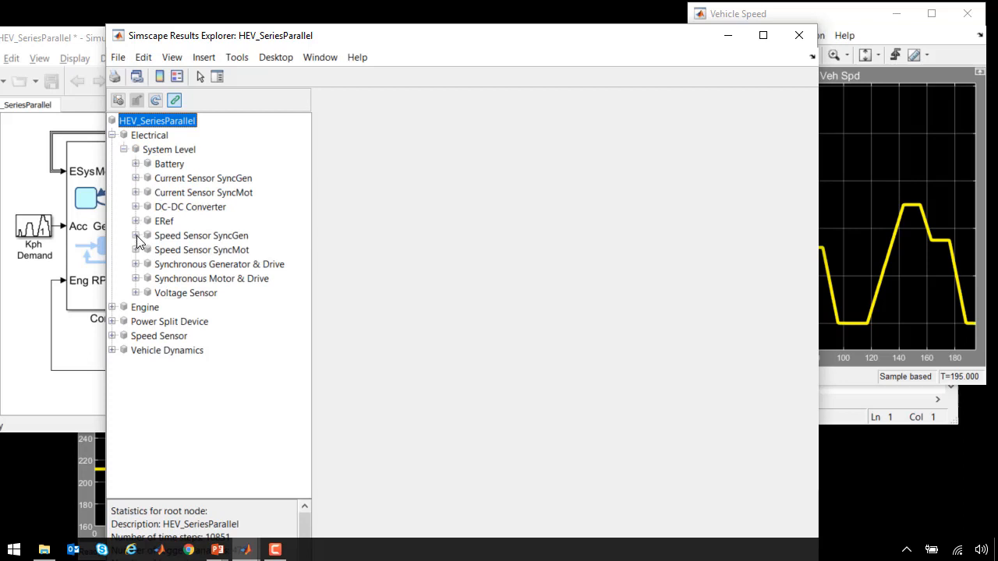
click(135, 236)
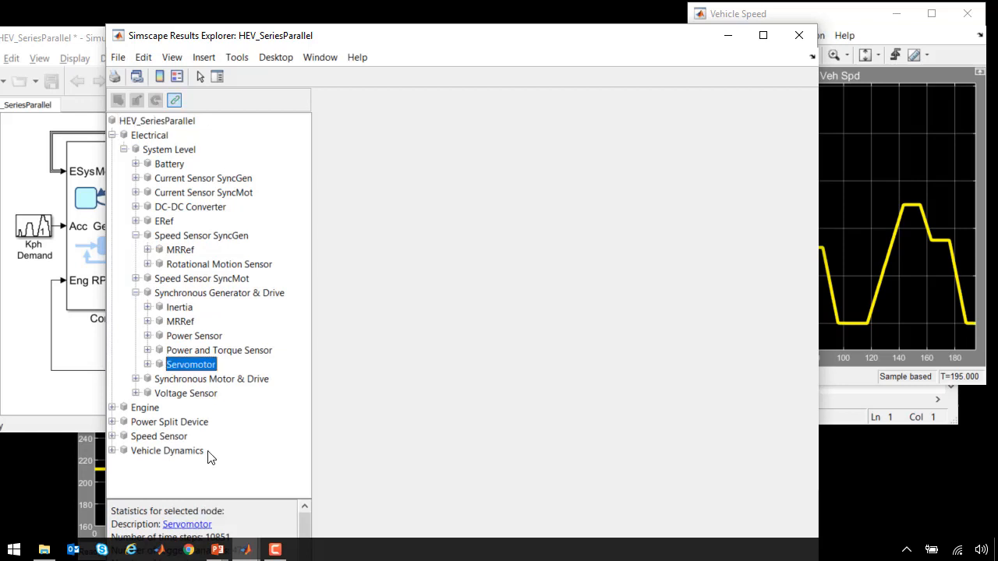
click(190, 364)
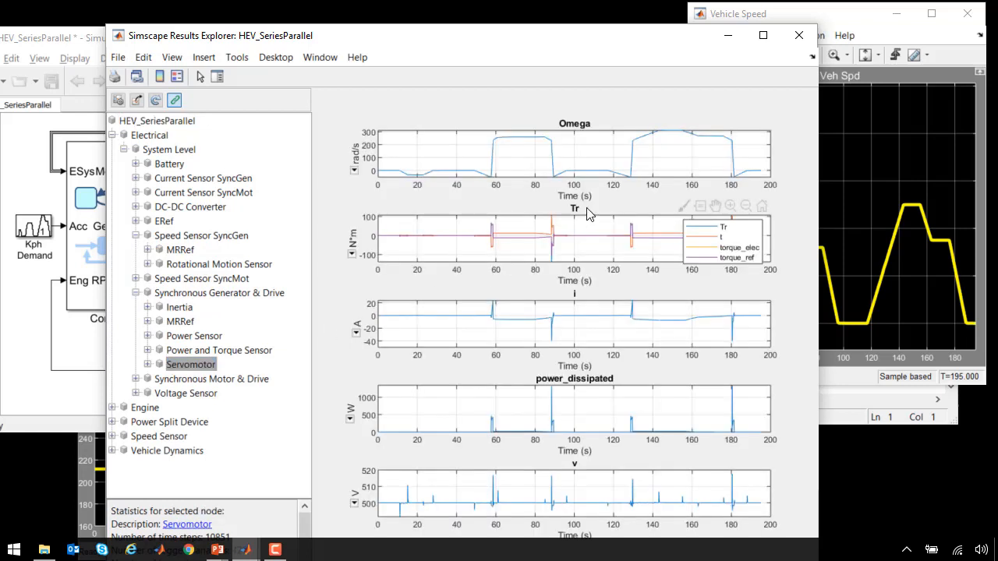
mouse_move(581, 422)
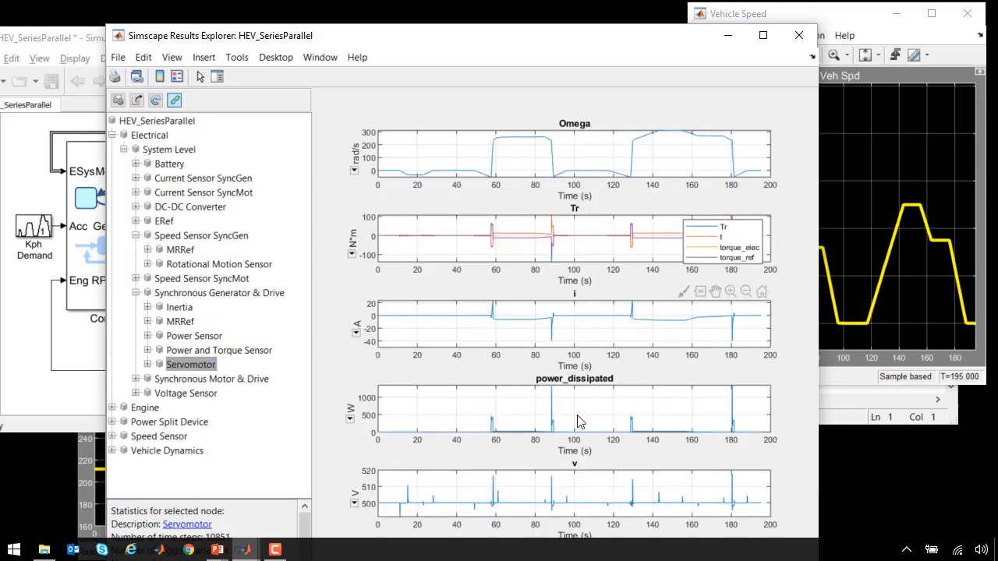